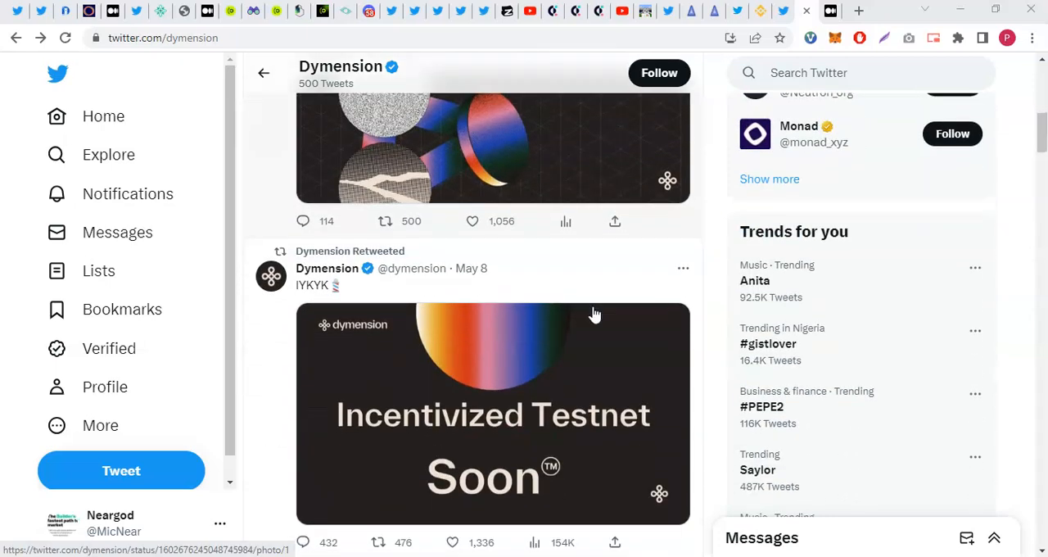
Scroll Dymension's Twitter feed down to the Froopyland Incentivized Testnet tweet with its Medium card
{"action": "scroll", "scroll_direction": "down", "scroll_amount": 3}
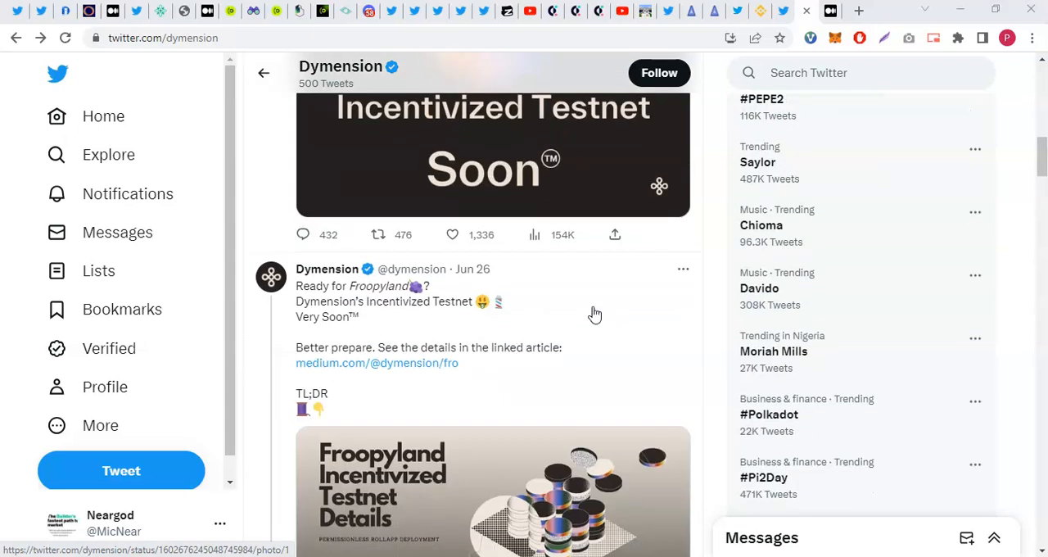
{"action": "scroll", "scroll_direction": "down", "scroll_amount": 3}
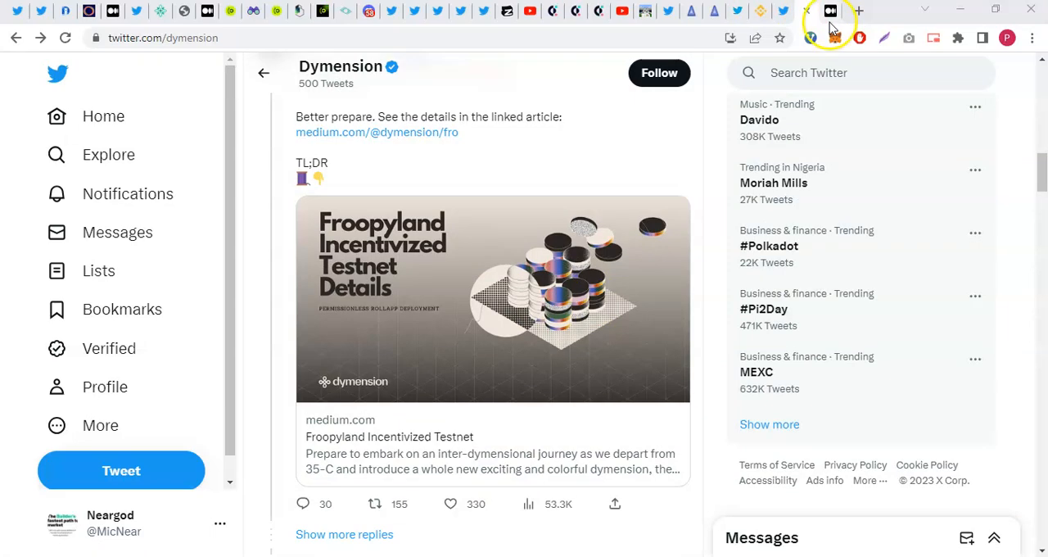
Read the Medium article's RollApp Deployers, Validators, Testers and Top 10 RollApps reward tiers
{"action": "left_click", "coordinate": [376, 132]}
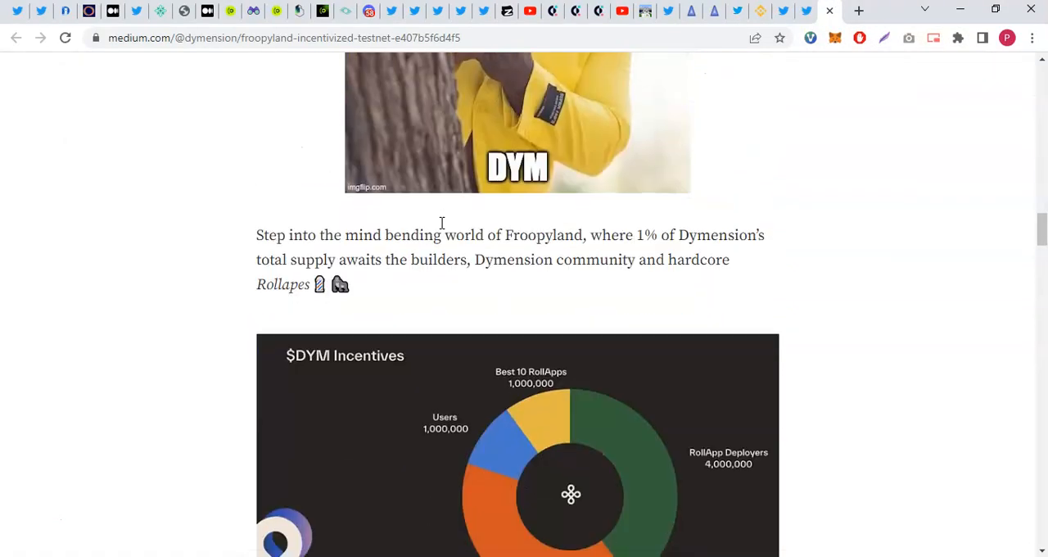
{"action": "scroll", "scroll_direction": "down", "scroll_amount": 3}
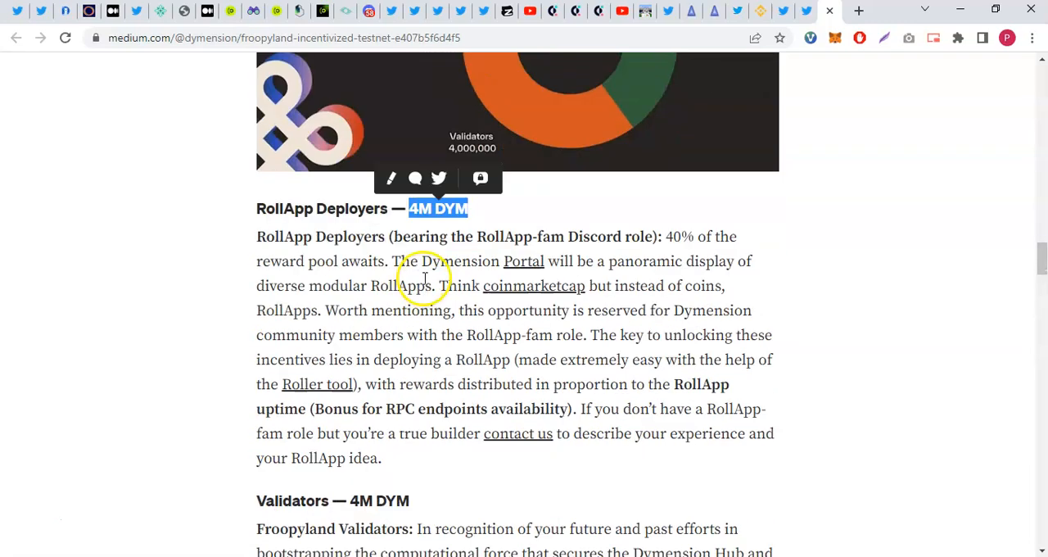
{"action": "scroll", "scroll_direction": "down", "scroll_amount": 3}
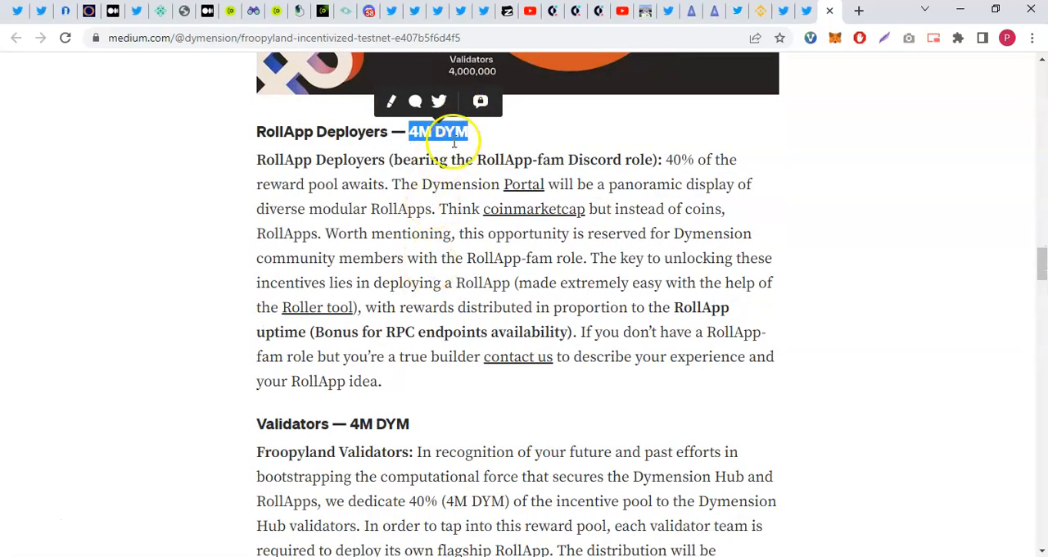
{"action": "scroll", "scroll_direction": "down", "scroll_amount": 3}
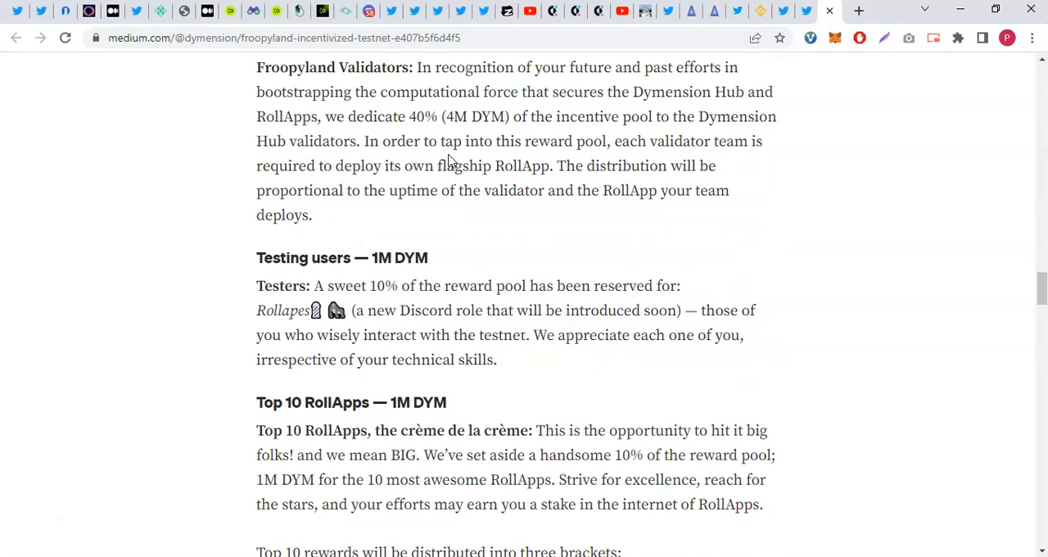
{"action": "scroll", "scroll_direction": "down", "scroll_amount": 3}
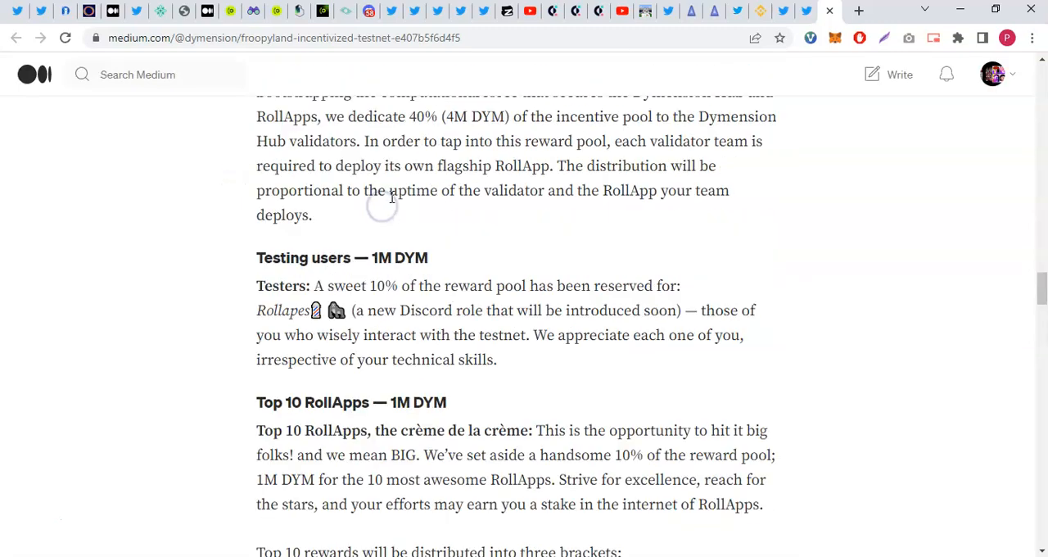
{"action": "scroll", "scroll_direction": "down", "scroll_amount": 3}
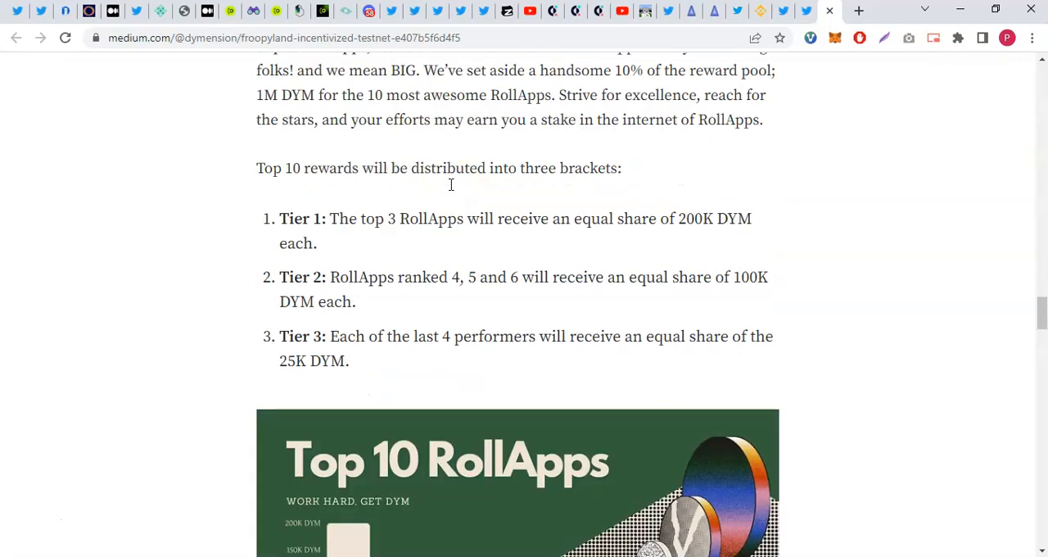
{"action": "scroll", "scroll_direction": "down", "scroll_amount": 3}
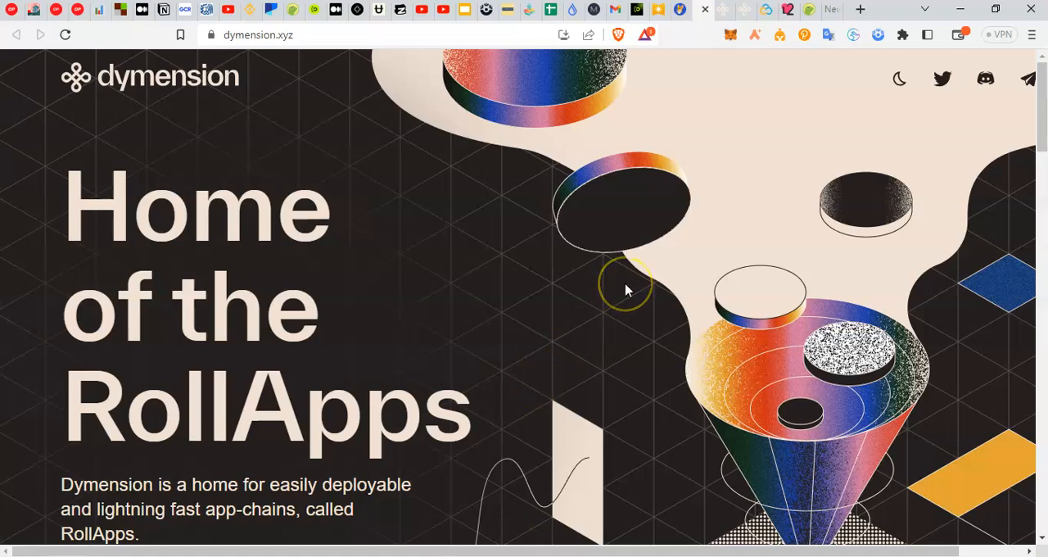
Scroll dymension.xyz past the hero banner to Enter Portal and the RollApps section
{"action": "scroll", "scroll_direction": "down", "scroll_amount": 3}
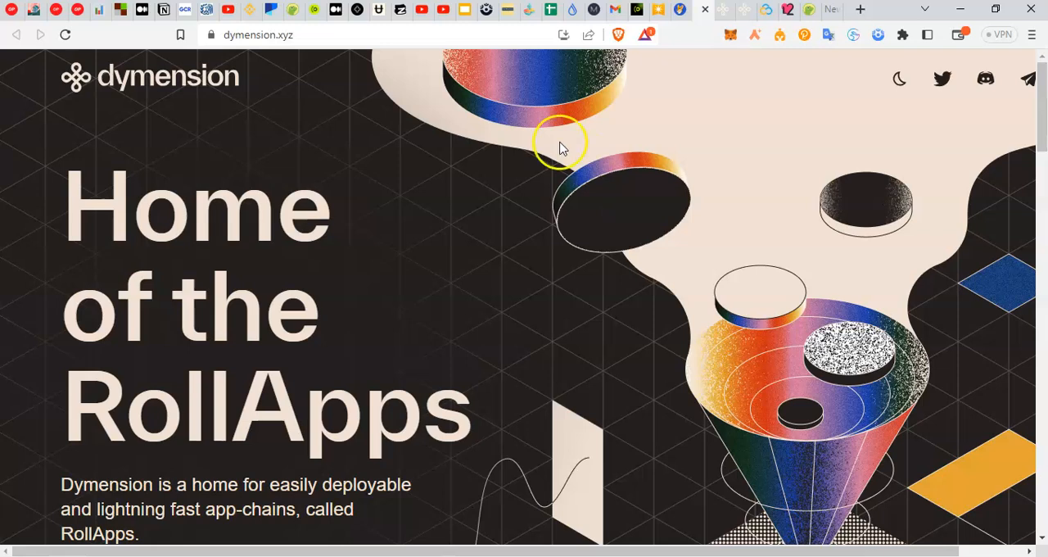
{"action": "mouse_move", "coordinate": [733, 113]}
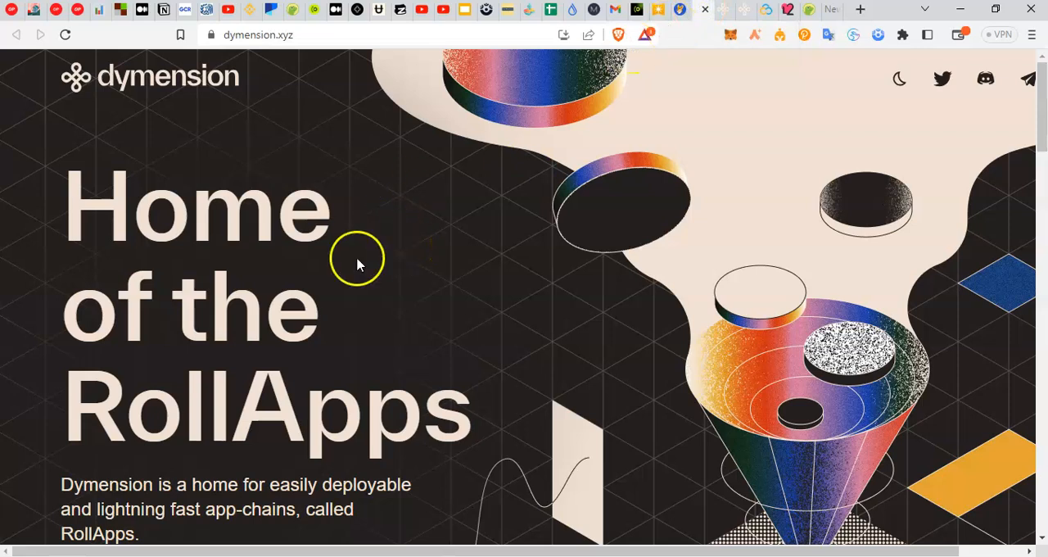
{"action": "mouse_move", "coordinate": [356, 265]}
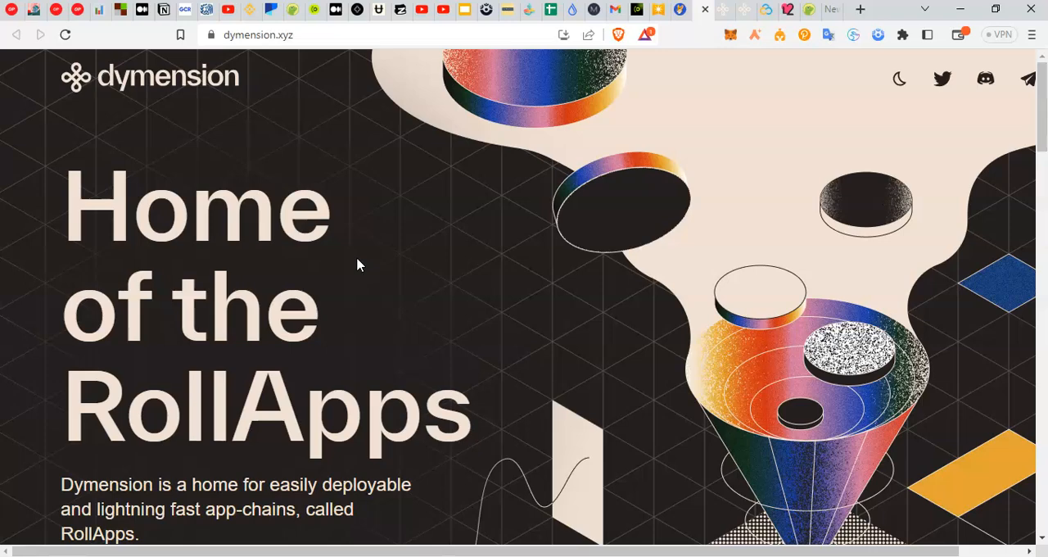
{"action": "scroll", "scroll_direction": "down", "scroll_amount": 3}
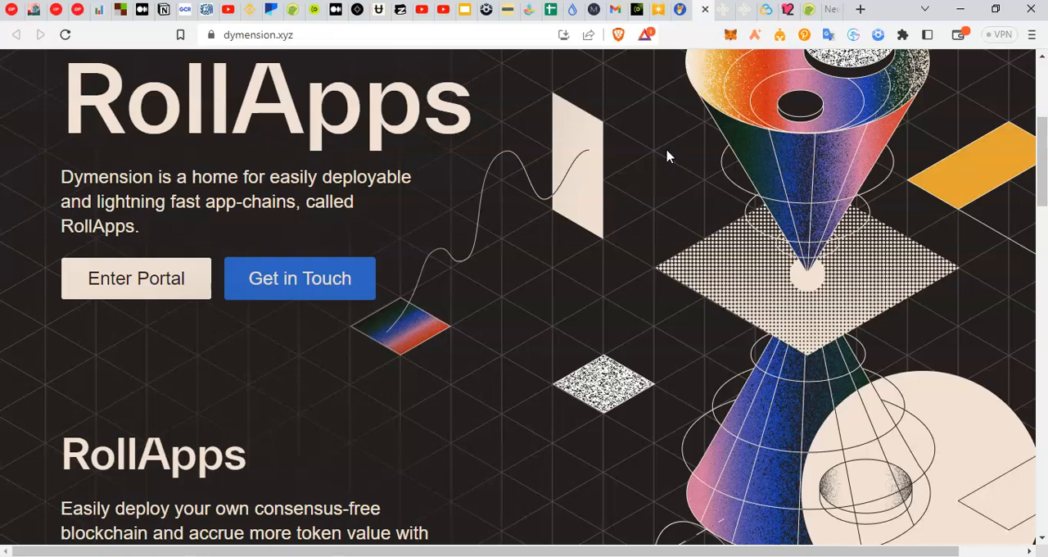
{"action": "scroll", "scroll_direction": "down", "scroll_amount": 3}
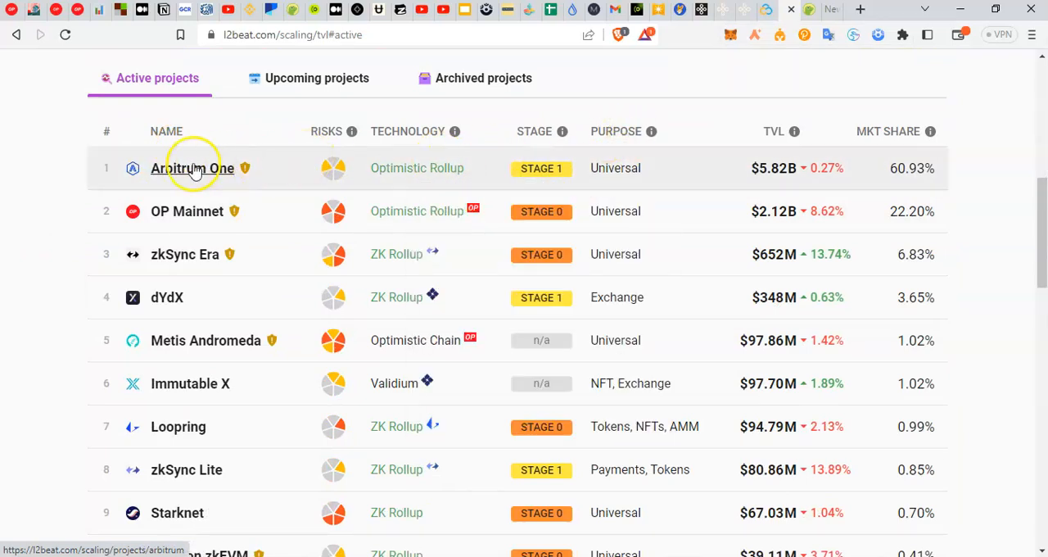
{"action": "mouse_move", "coordinate": [65, 172]}
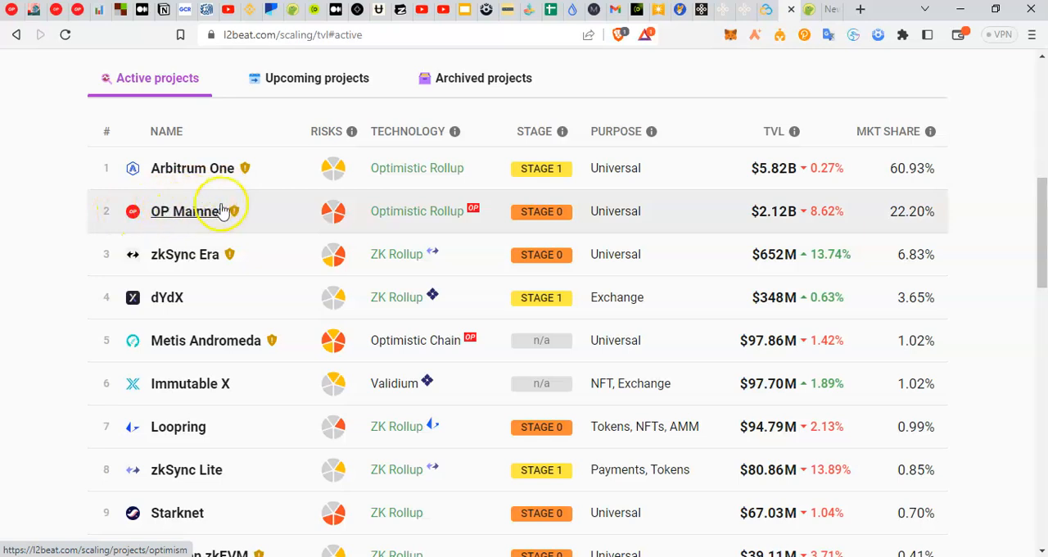
{"action": "mouse_move", "coordinate": [621, 205]}
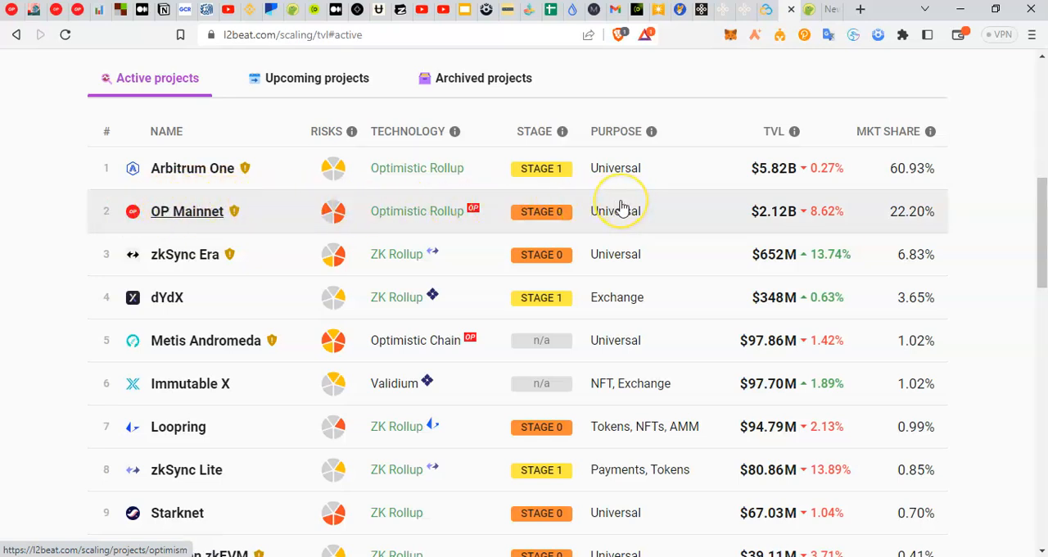
{"action": "mouse_move", "coordinate": [192, 204]}
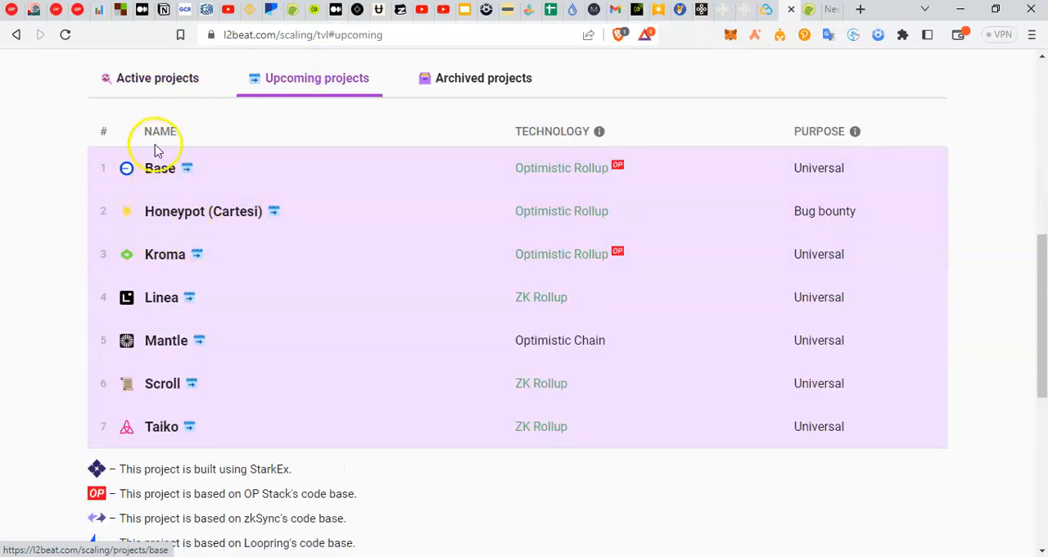
{"action": "mouse_move", "coordinate": [161, 297]}
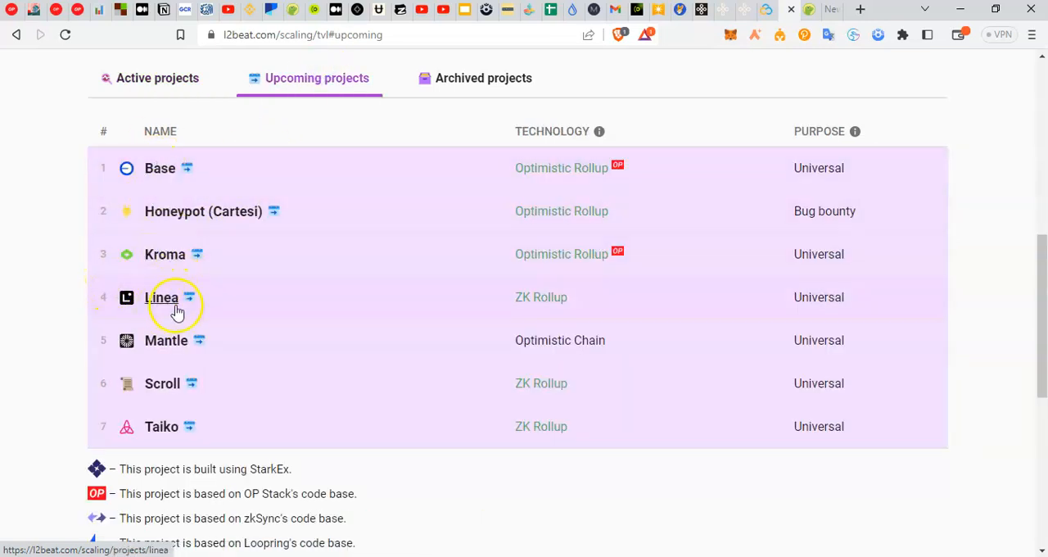
Return L2BEAT's table from upcoming projects to active rollups ranked by TVL
{"action": "left_click", "coordinate": [158, 78]}
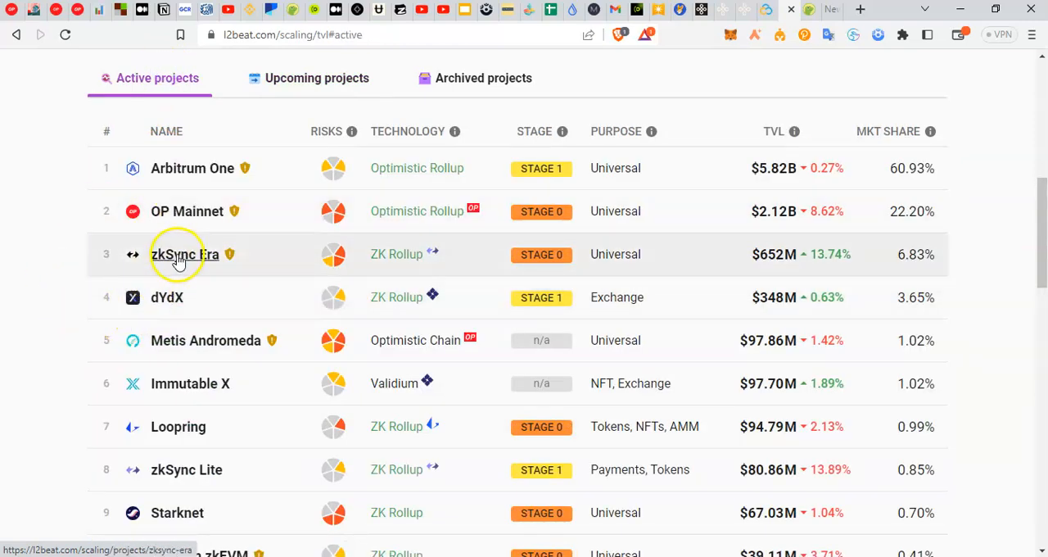
{"action": "mouse_move", "coordinate": [282, 261]}
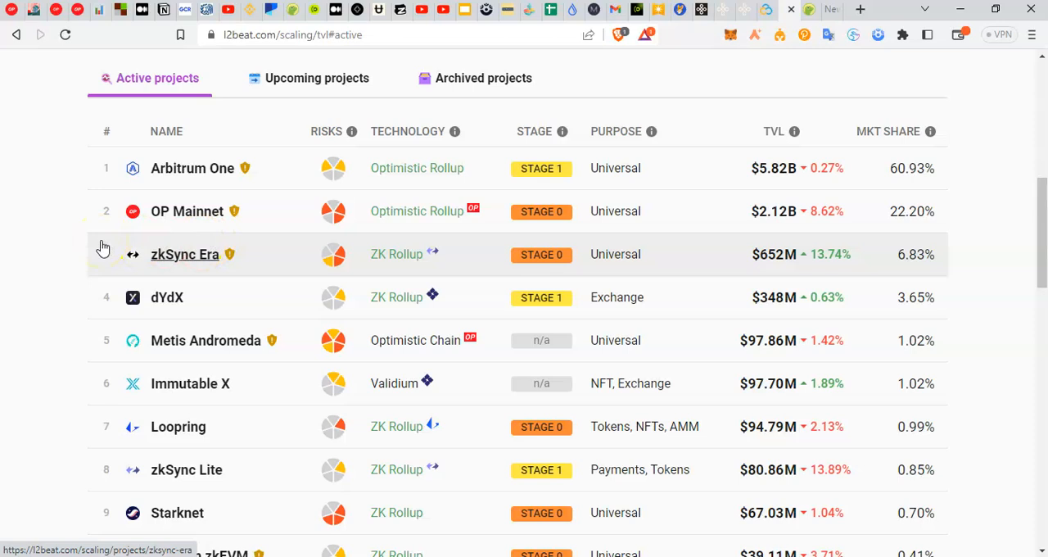
{"action": "mouse_move", "coordinate": [250, 297]}
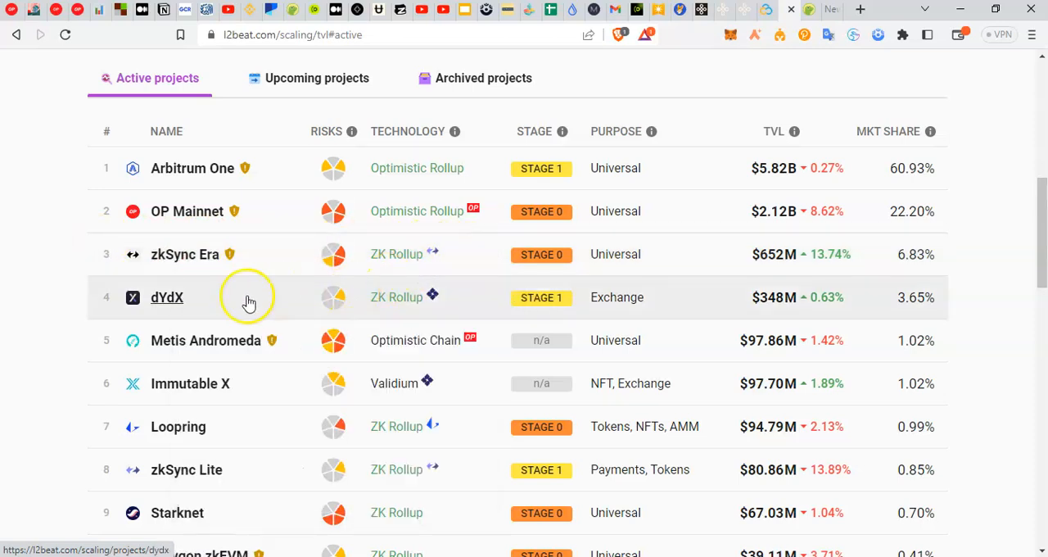
{"action": "mouse_move", "coordinate": [251, 298]}
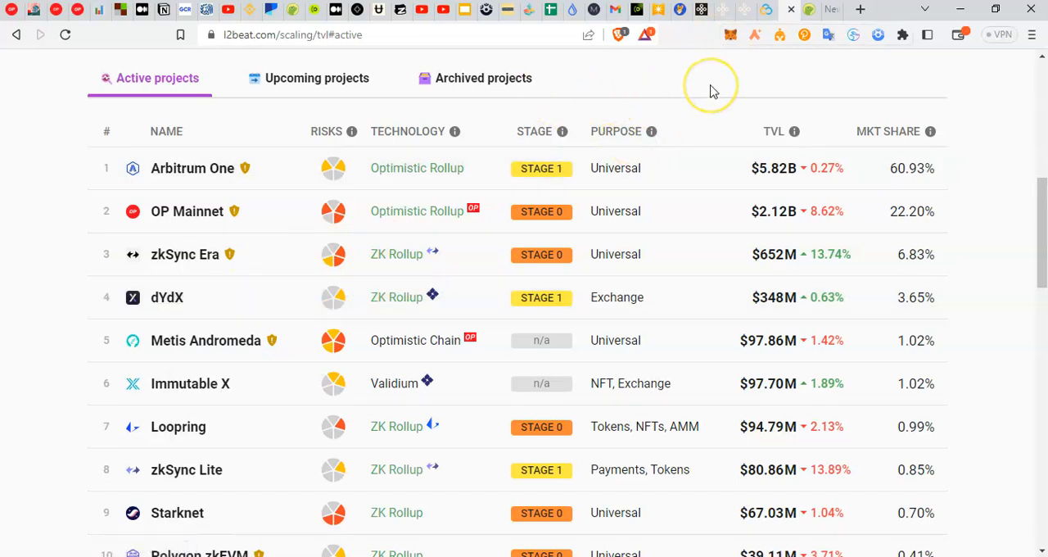
{"action": "mouse_move", "coordinate": [718, 80]}
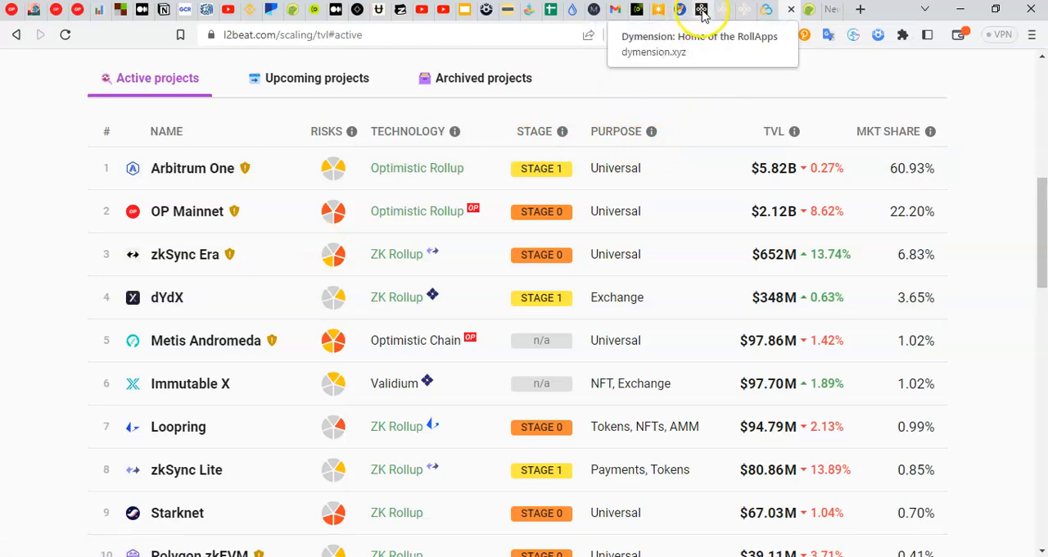
Go back to the dymension.xyz tab and scroll its Home of the RollApps page
{"action": "left_click", "coordinate": [701, 9]}
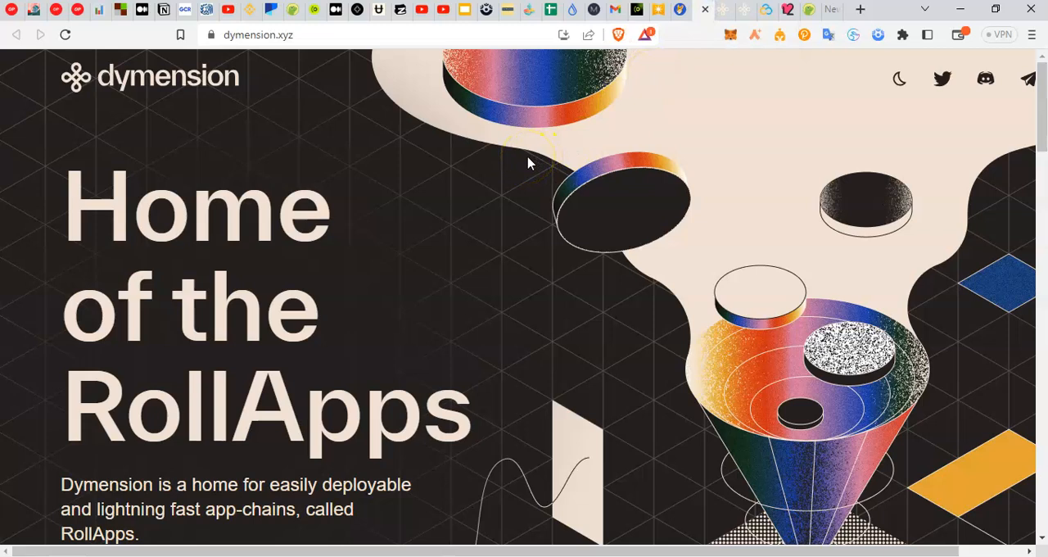
{"action": "mouse_move", "coordinate": [790, 9]}
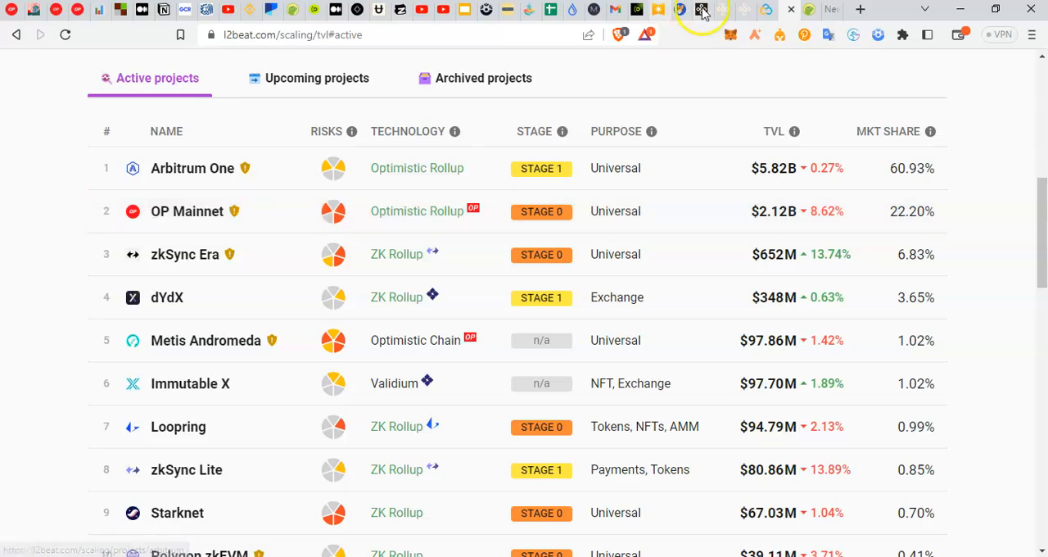
{"action": "left_click", "coordinate": [700, 9]}
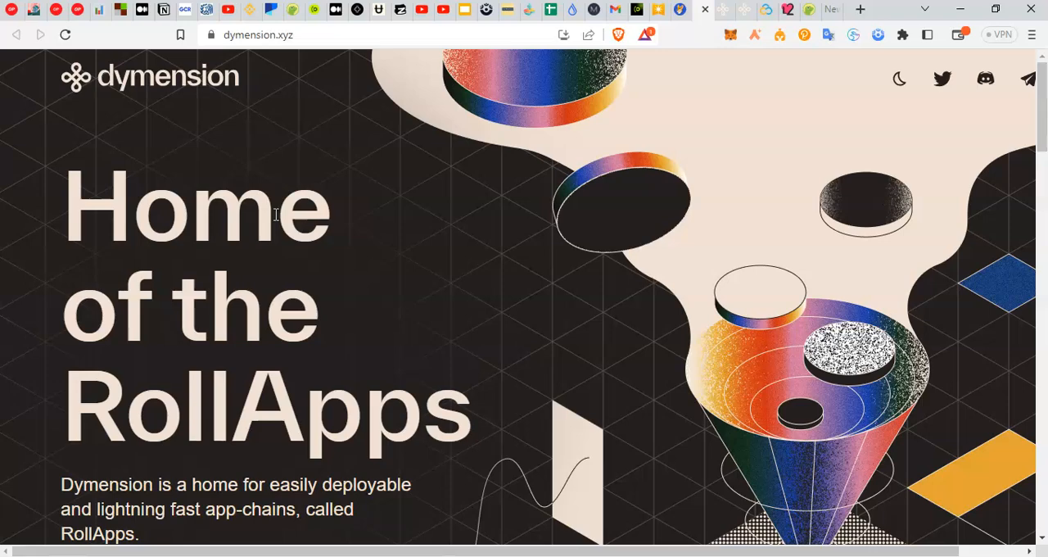
{"action": "scroll", "scroll_direction": "down", "scroll_amount": 3}
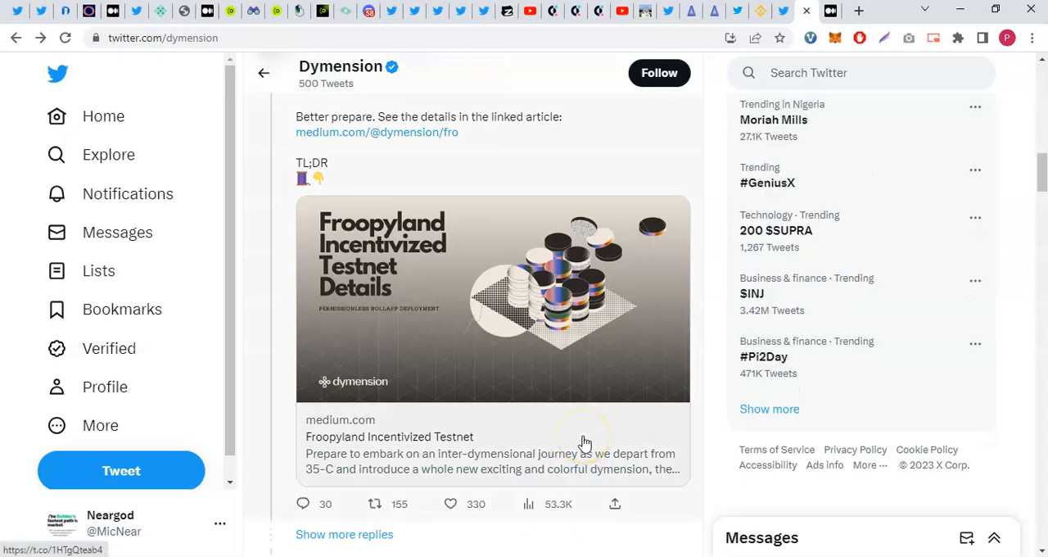
{"action": "mouse_move", "coordinate": [585, 442]}
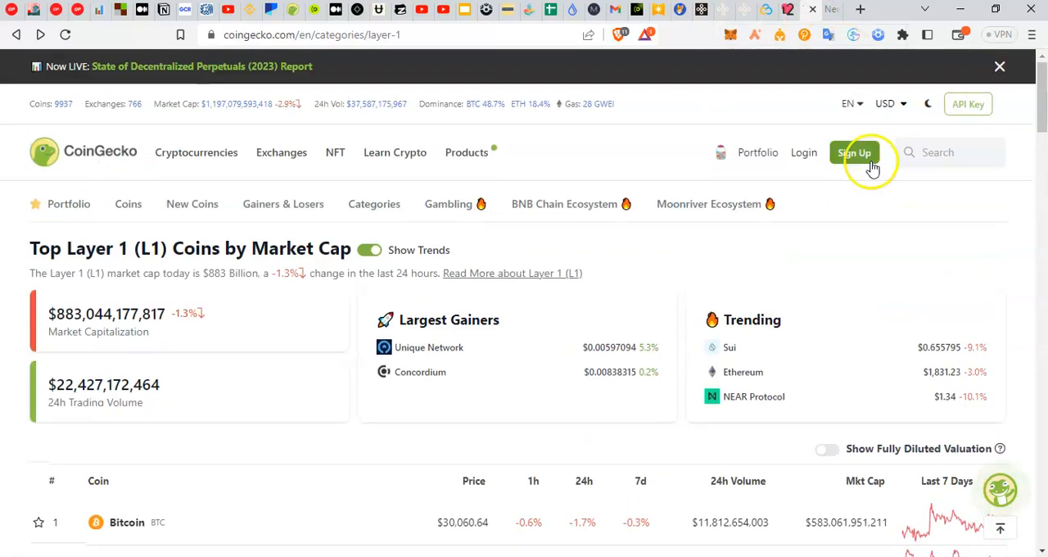
Search CoinGecko for 'osmosis' from the Layer 1 category page
{"action": "left_click", "coordinate": [937, 152]}
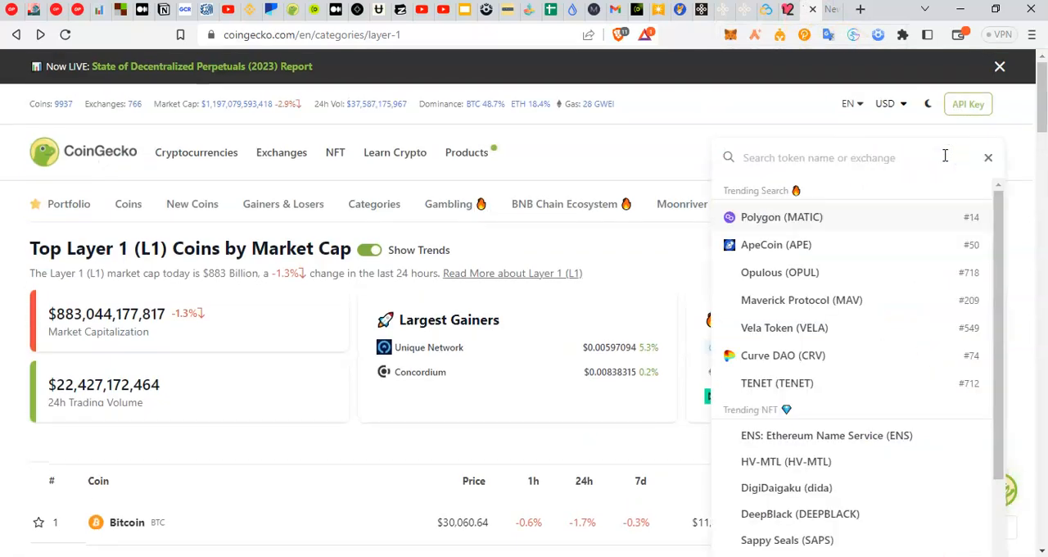
{"action": "type", "text": "osmo"}
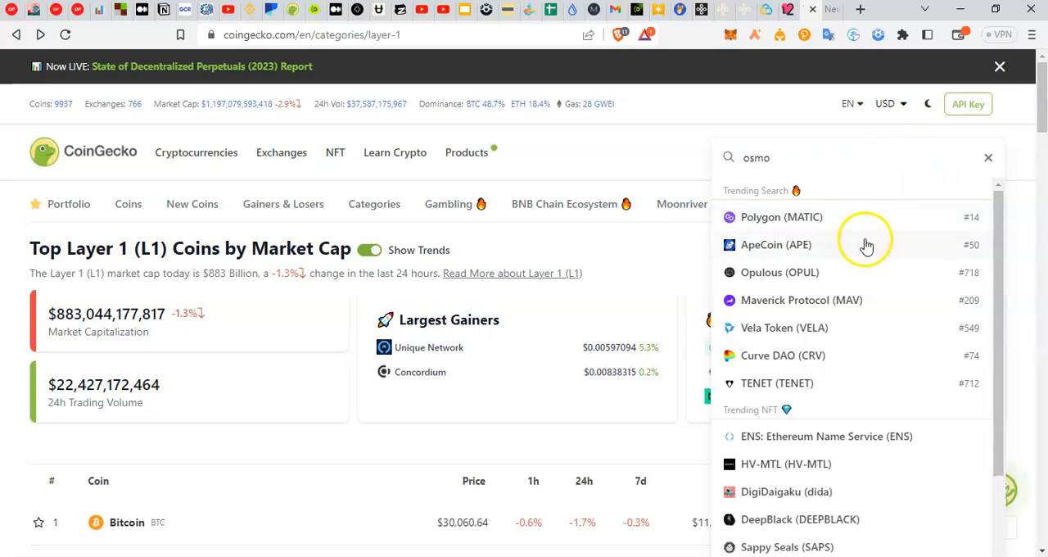
{"action": "mouse_move", "coordinate": [853, 246]}
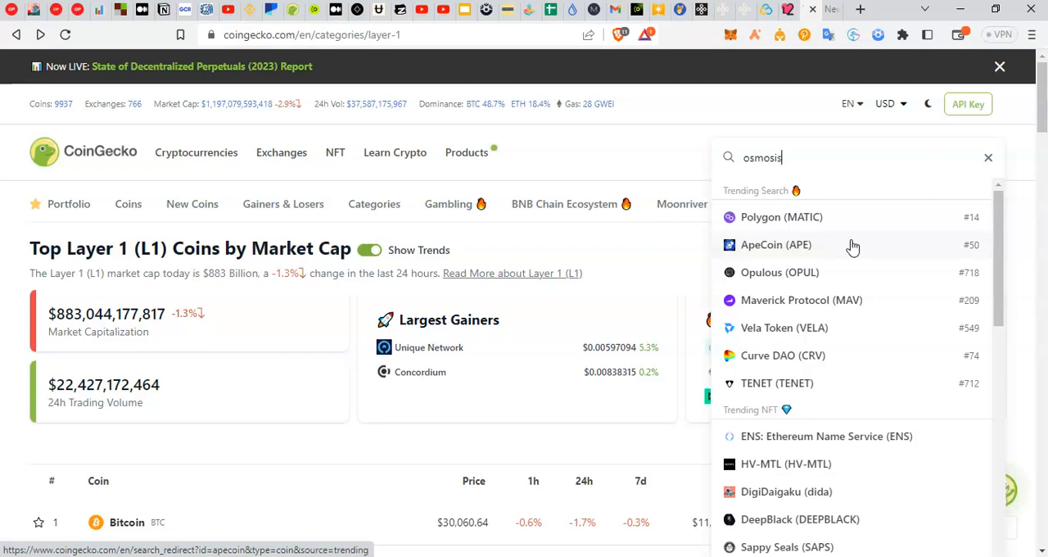
{"action": "type", "text": "osmosis"}
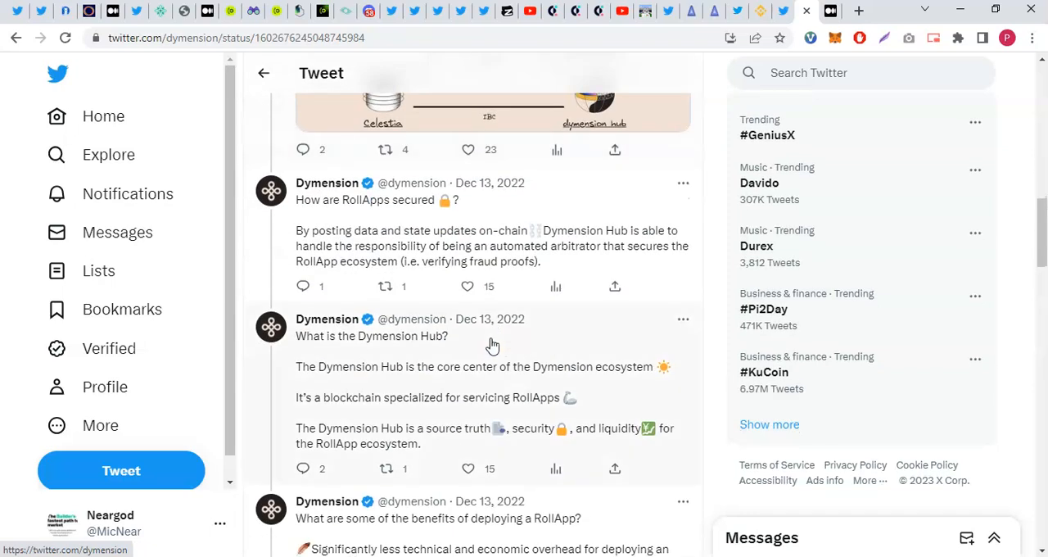
Skim Dymension's explainer thread, return to the profile, and open the Froopyland testnet article
{"action": "scroll", "scroll_direction": "down", "scroll_amount": 3}
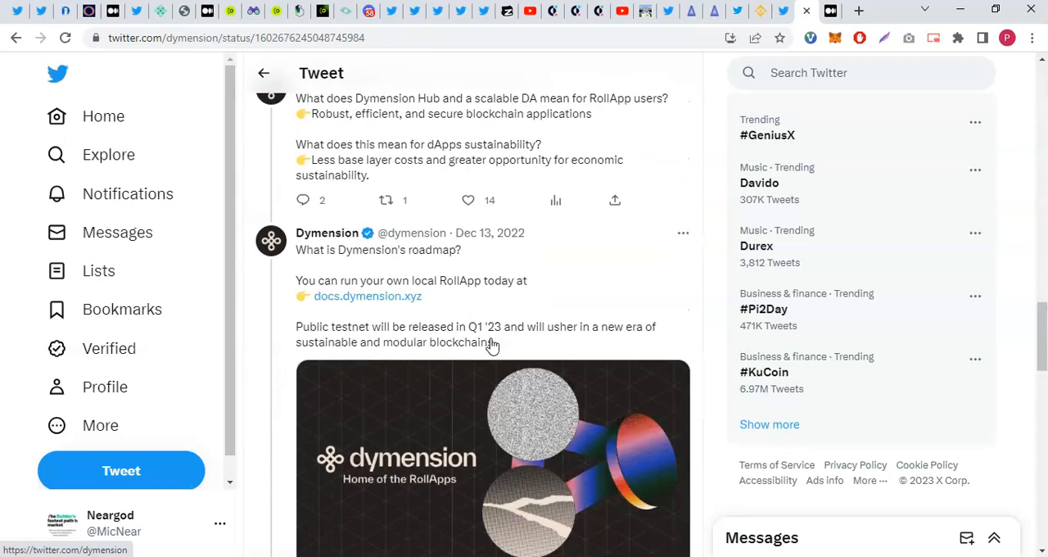
{"action": "scroll", "scroll_direction": "down", "scroll_amount": 3}
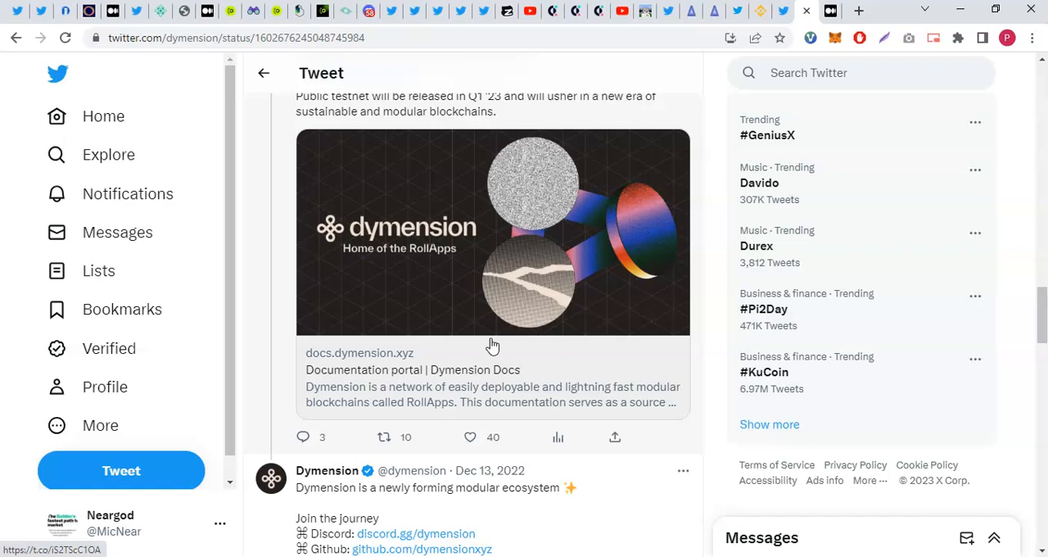
{"action": "scroll", "scroll_direction": "down", "scroll_amount": 3}
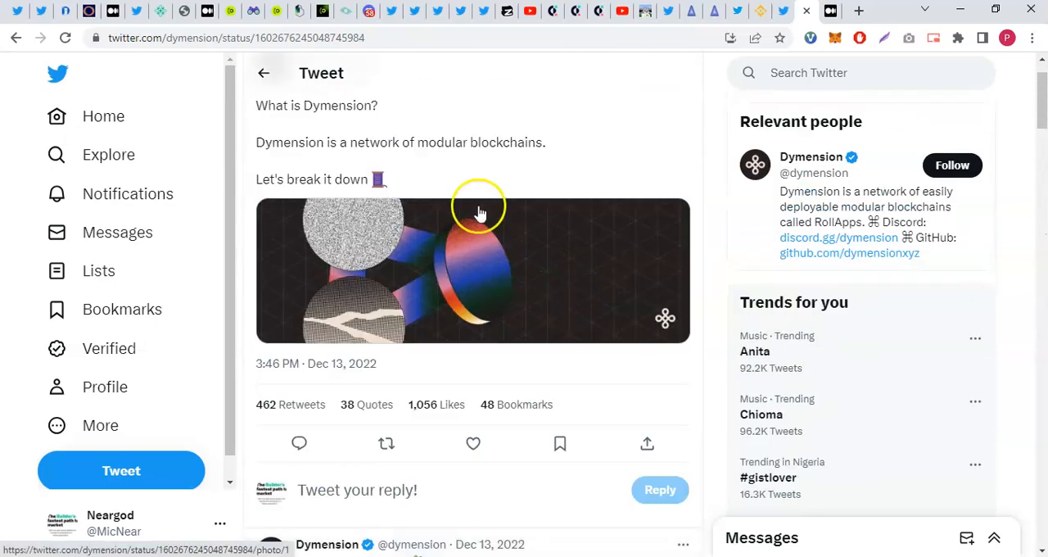
{"action": "left_click", "coordinate": [263, 72]}
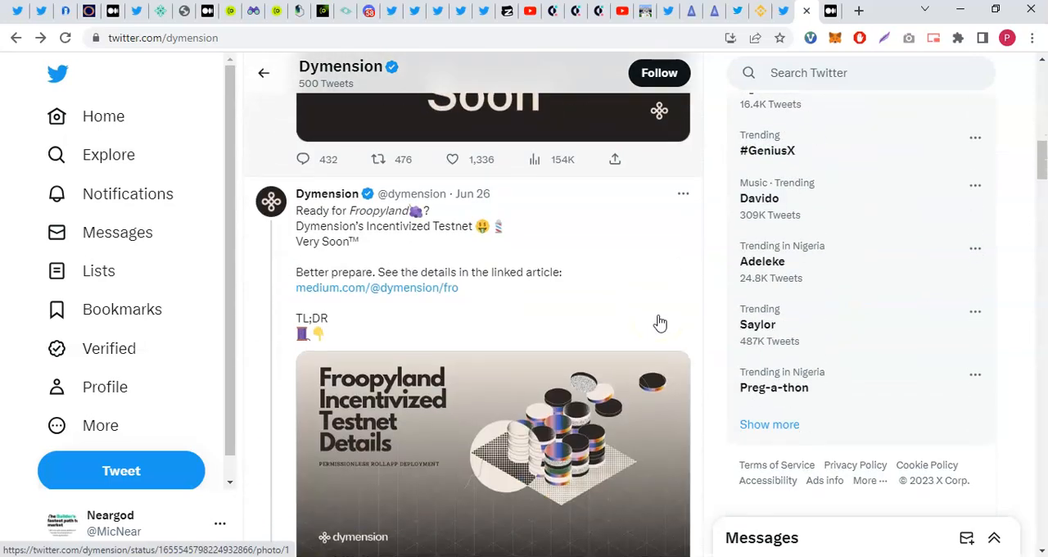
{"action": "scroll", "scroll_direction": "down", "scroll_amount": 3}
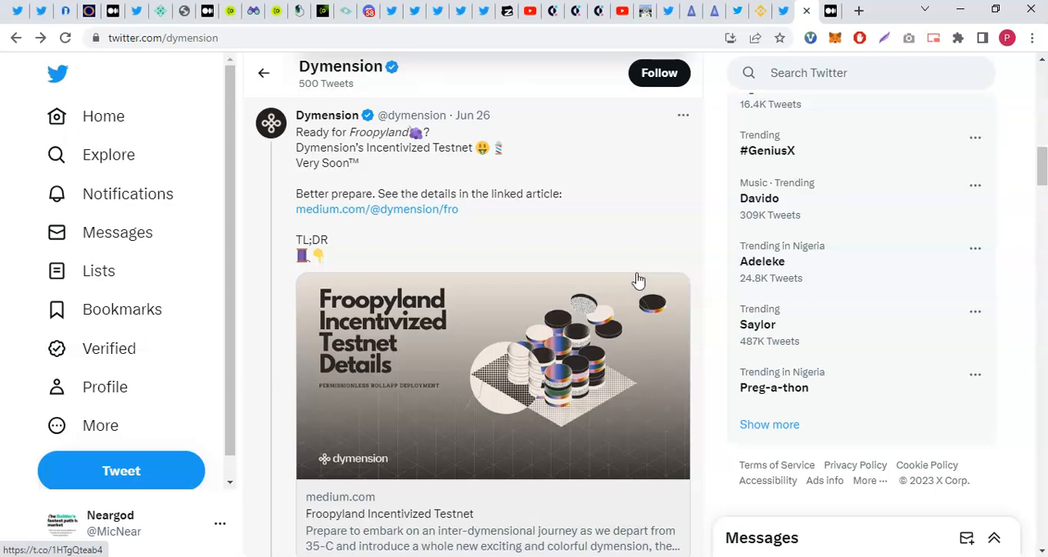
{"action": "mouse_move", "coordinate": [507, 147]}
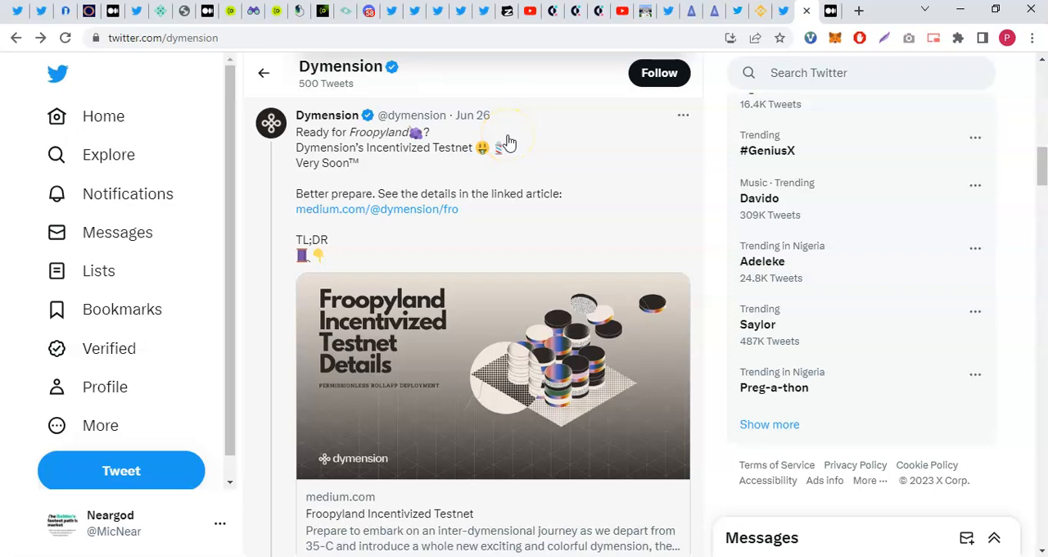
{"action": "mouse_move", "coordinate": [487, 168]}
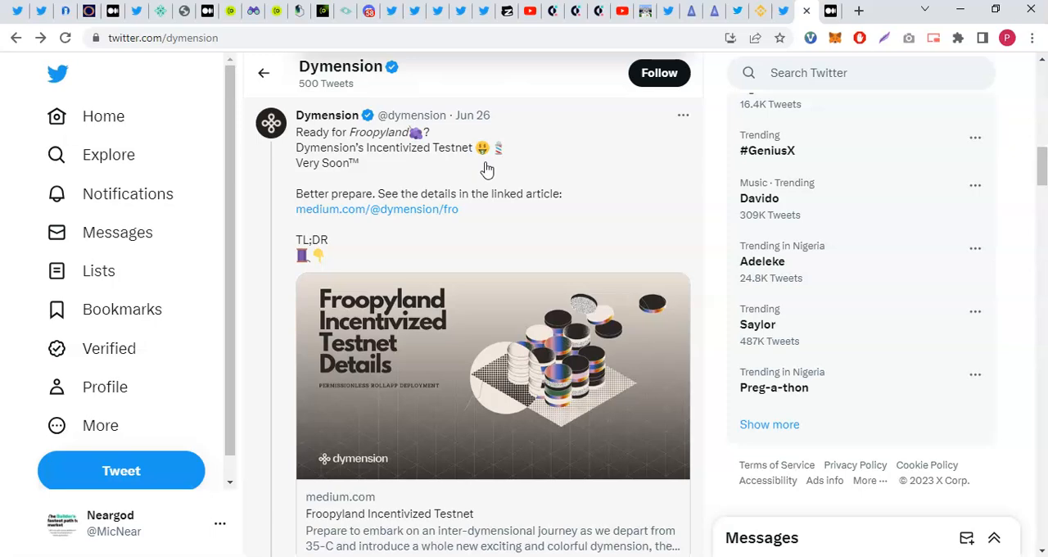
{"action": "left_click", "coordinate": [377, 209]}
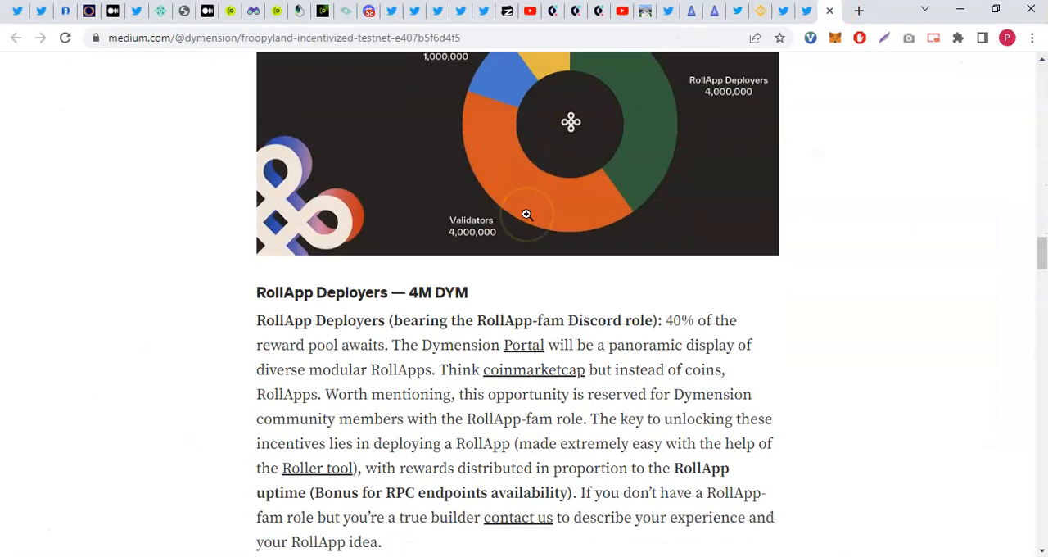
Highlight the Testing users — 1M DYM passage on testers' 10% share
{"action": "scroll", "scroll_direction": "down", "scroll_amount": 3}
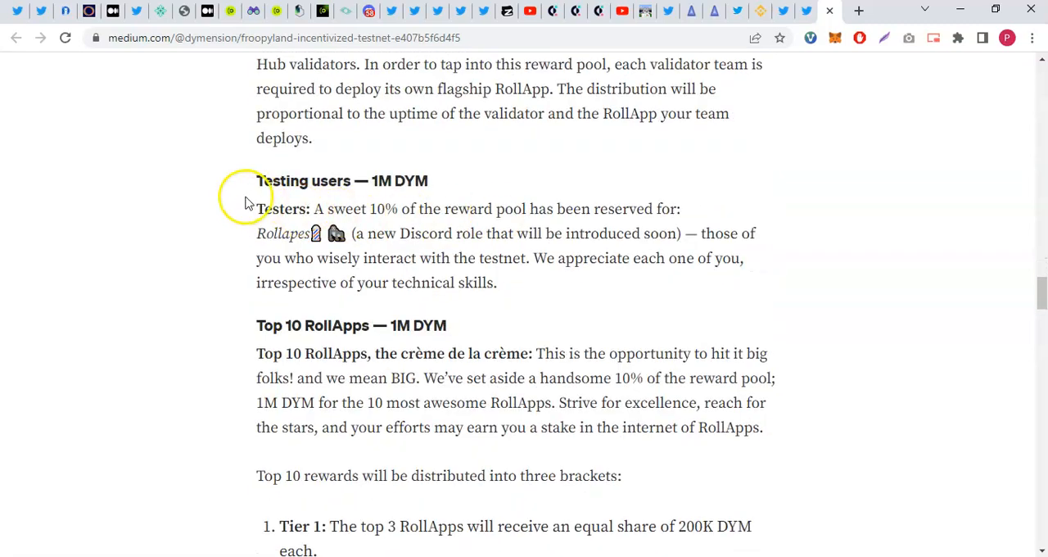
{"action": "left_click_drag", "start_coordinate": [256, 181], "coordinate": [497, 282]}
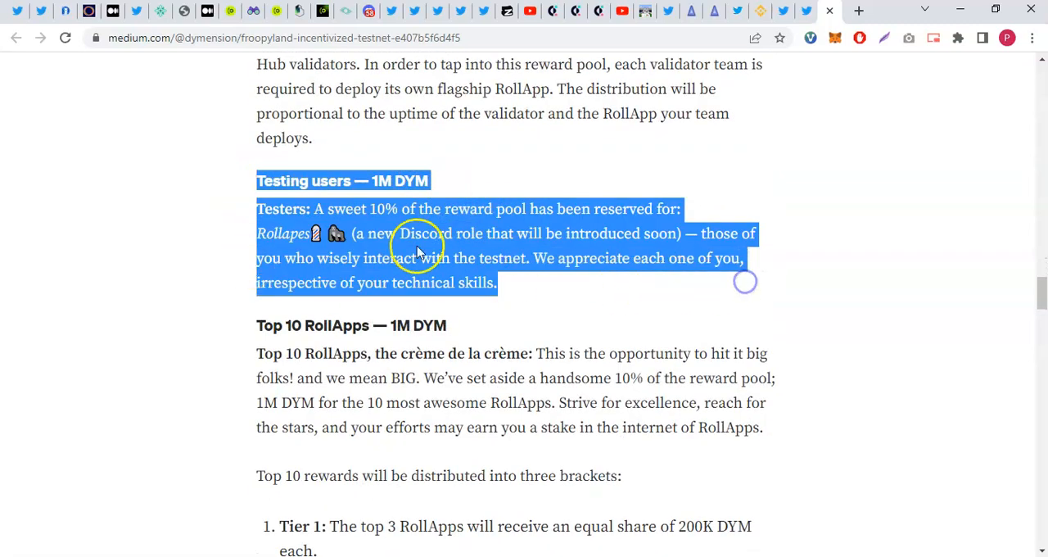
{"action": "mouse_move", "coordinate": [231, 432]}
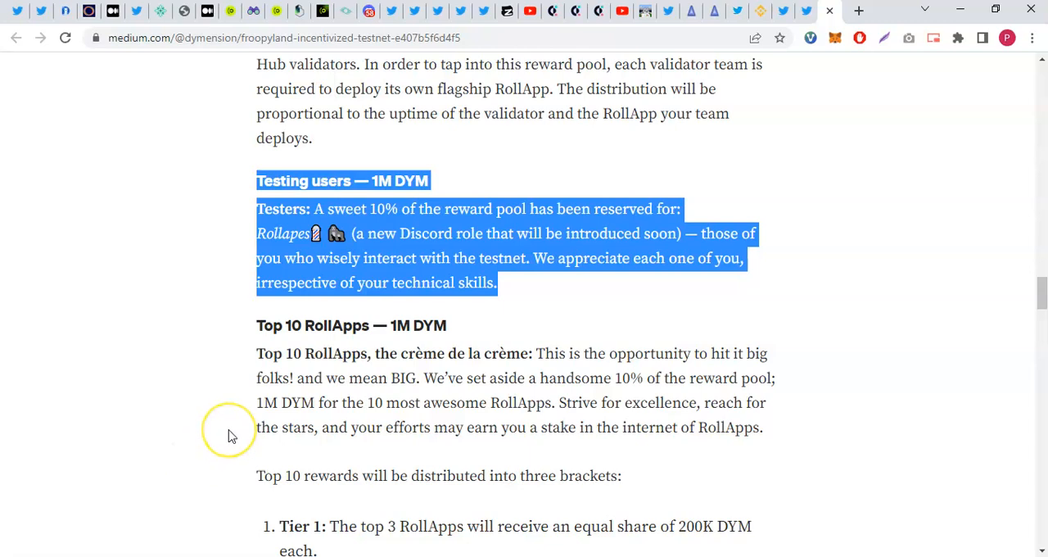